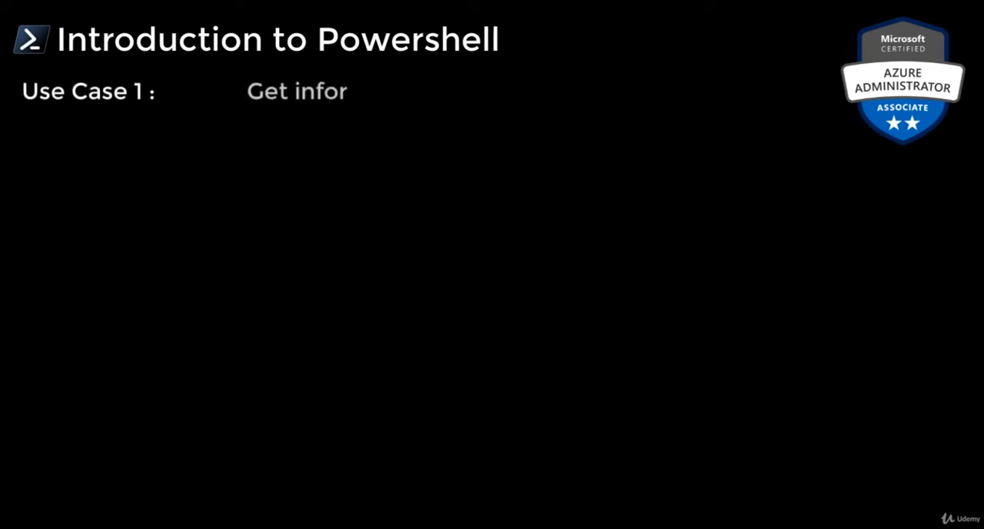
text(mation about webserver)
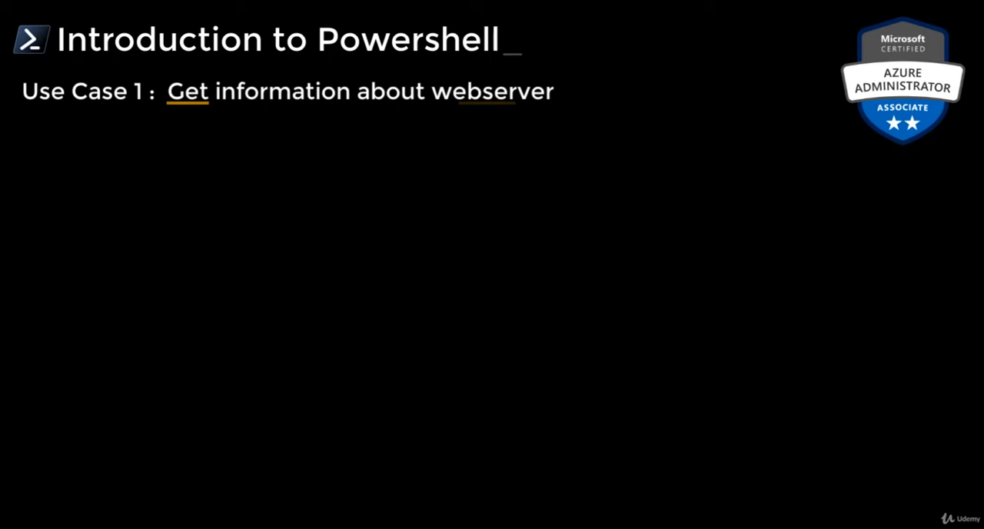
text(= Get-WebServer)
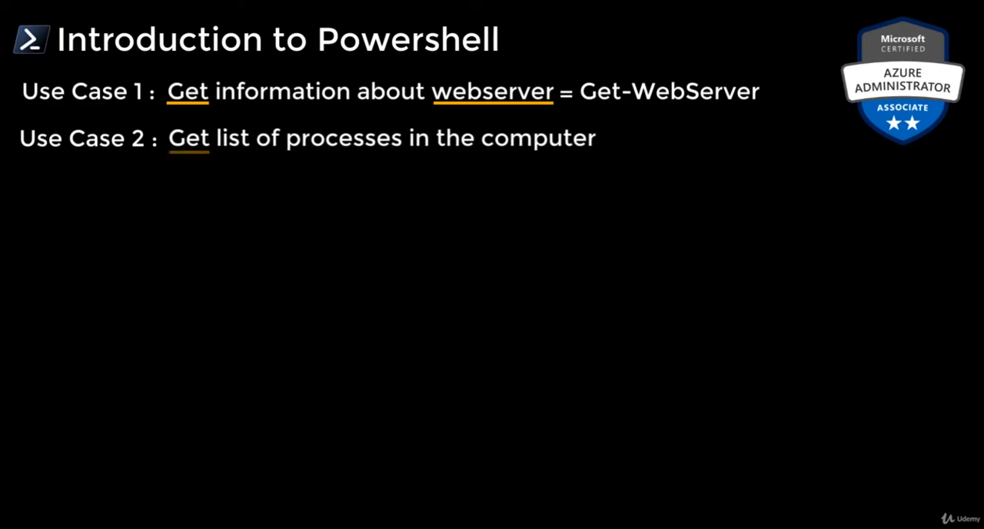
text(= Get-Processes)
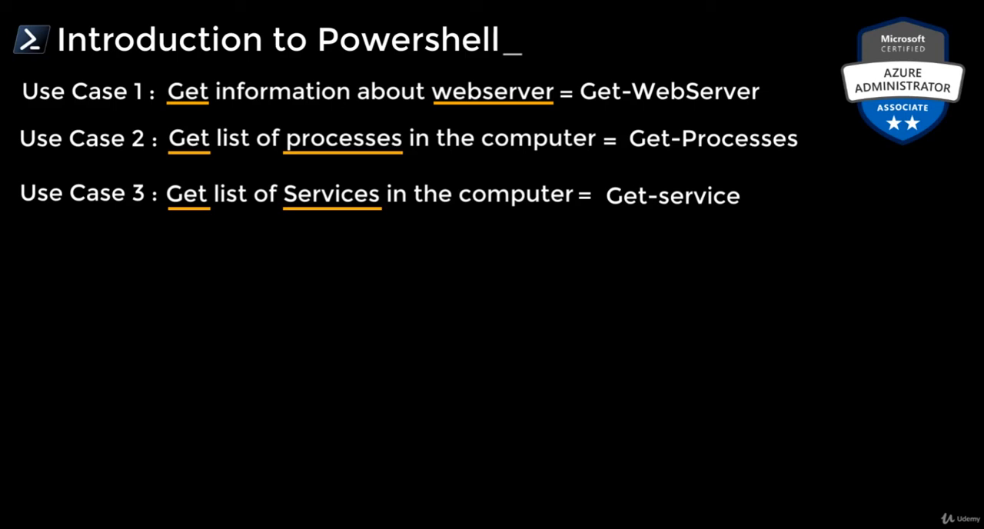
text(Get : re)
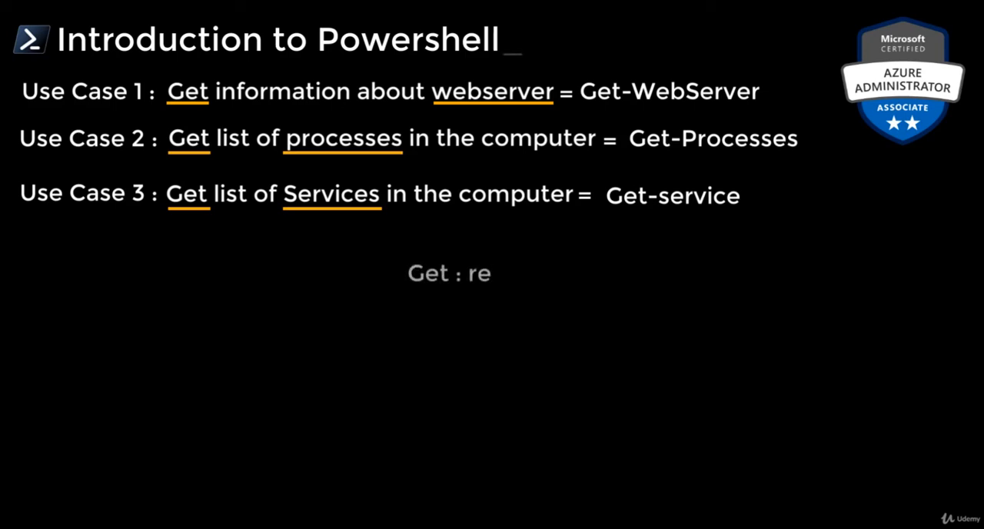
text(trieve)
text(Is there a way I can get the list of ve)
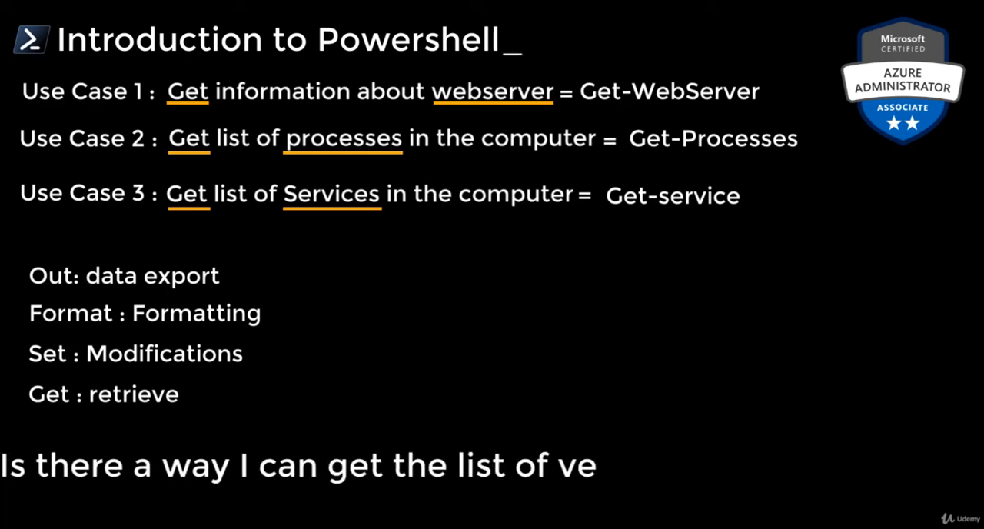
text(rbs that can be used ?)
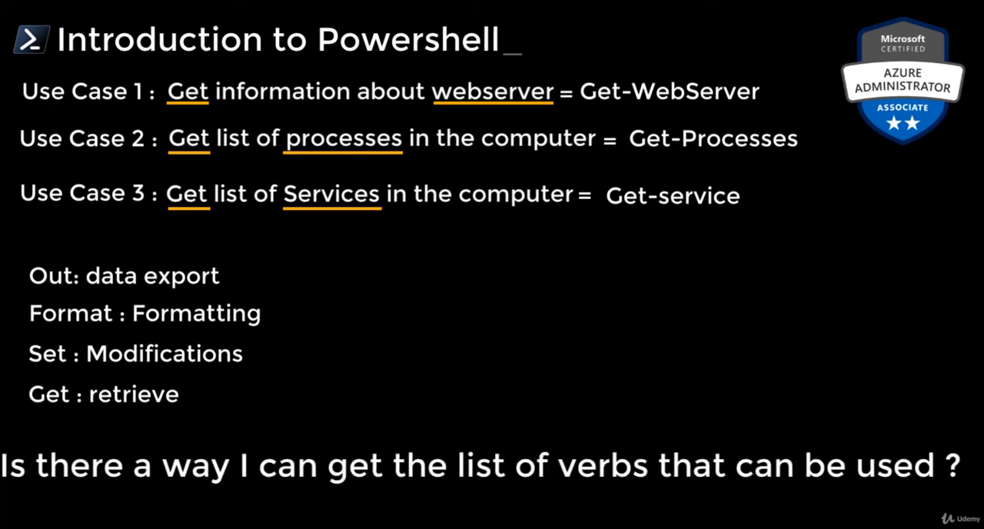